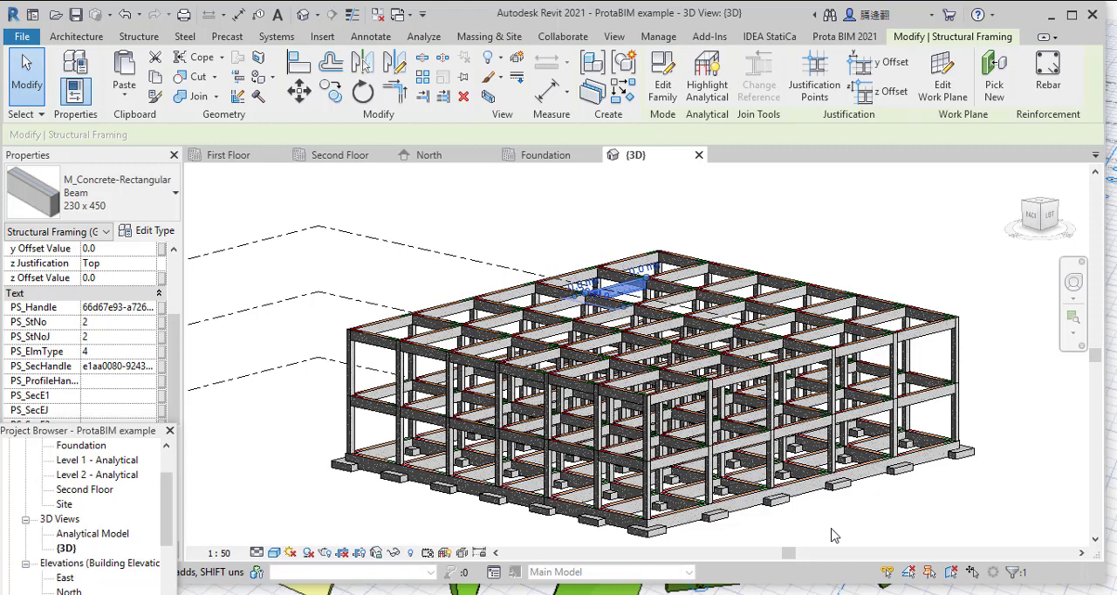
mouse_move(825, 538)
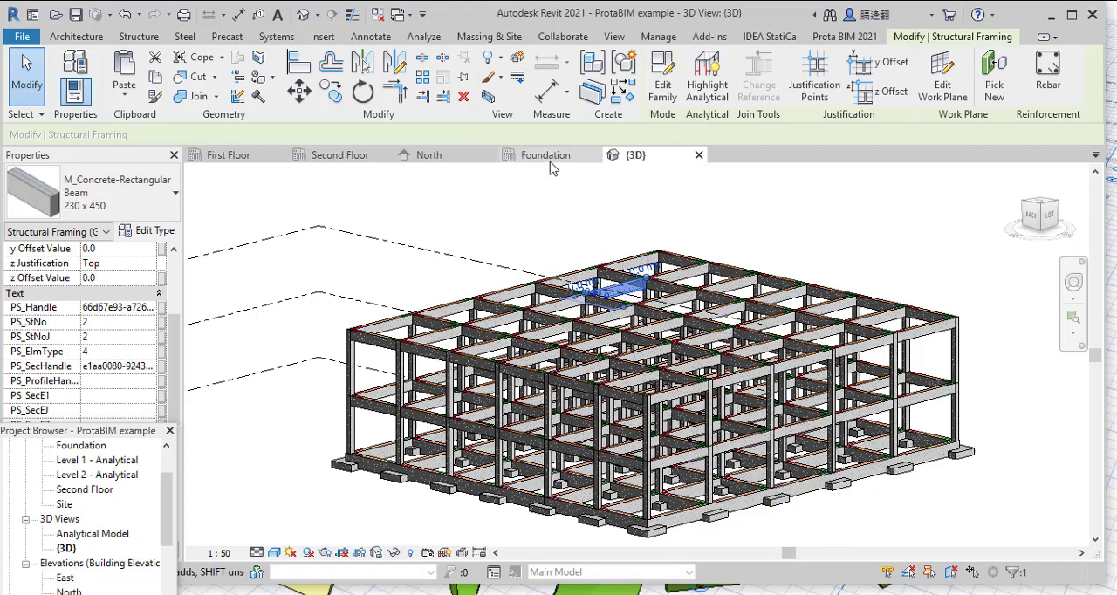
Review the Foundation plan and North elevation, then show the Prota BIM 2021 ribbon commands
click(545, 155)
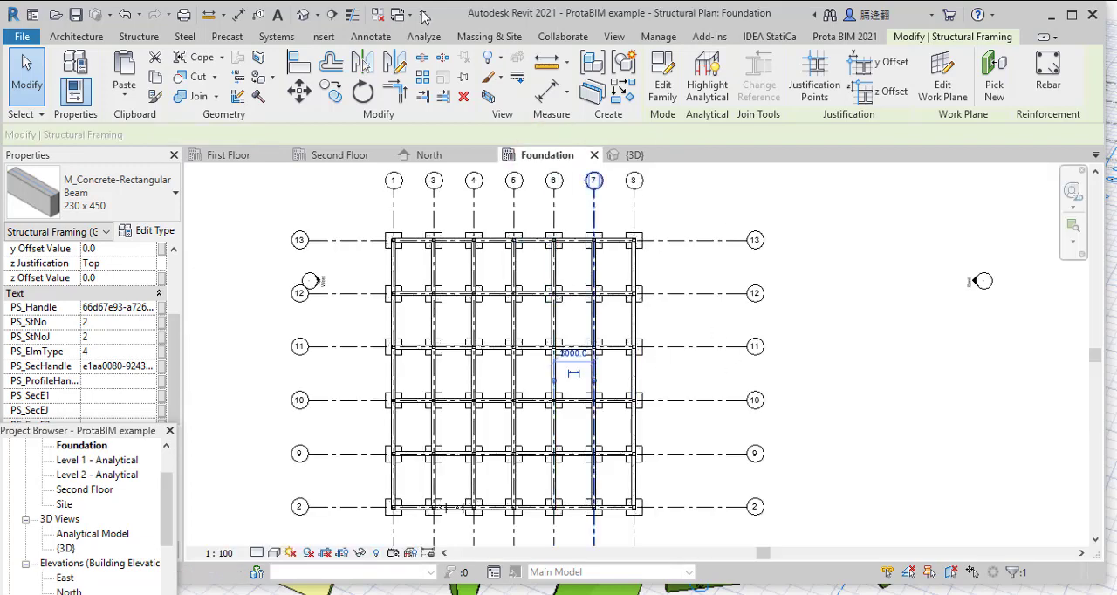
click(428, 154)
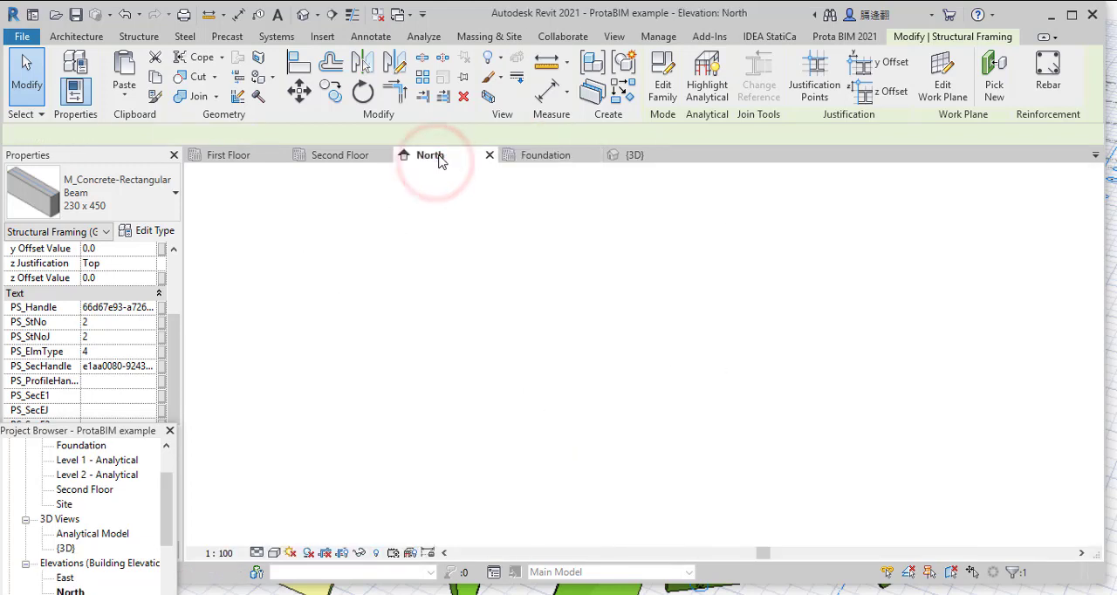
click(430, 154)
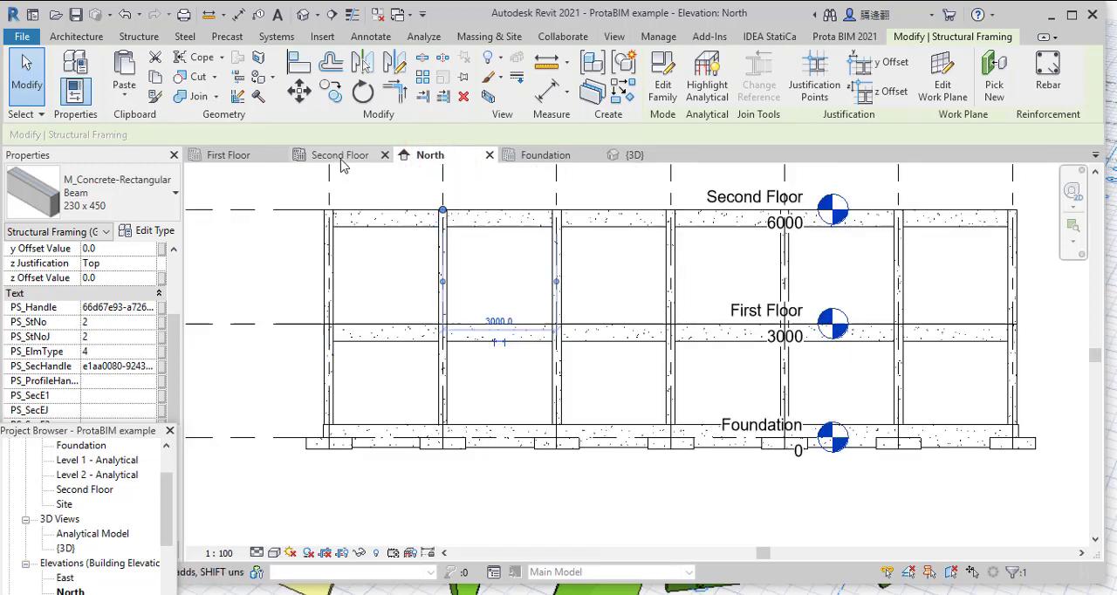
click(228, 155)
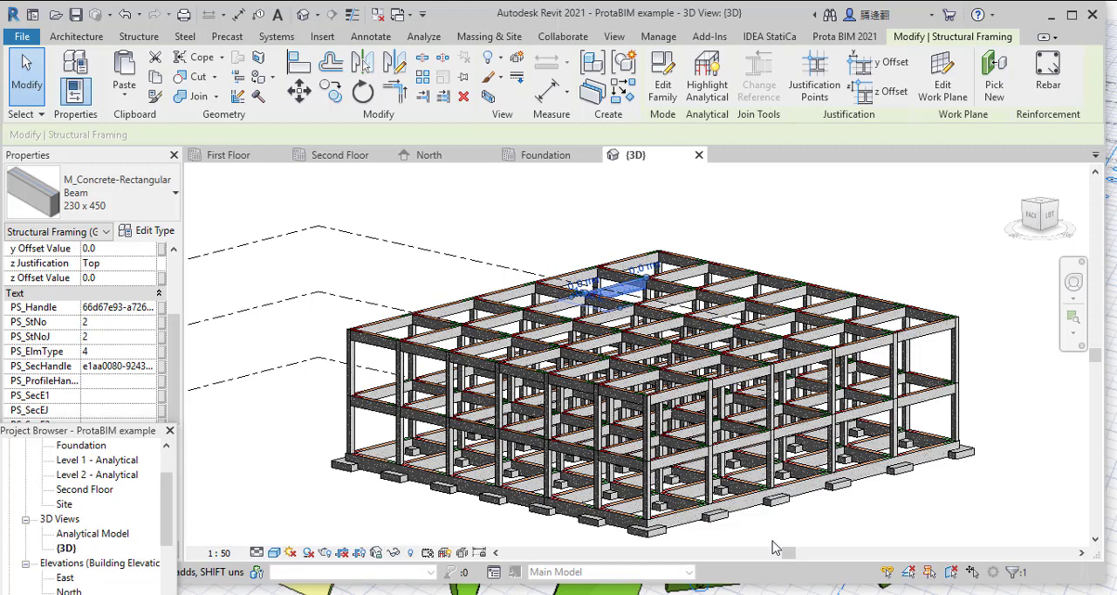
click(138, 37)
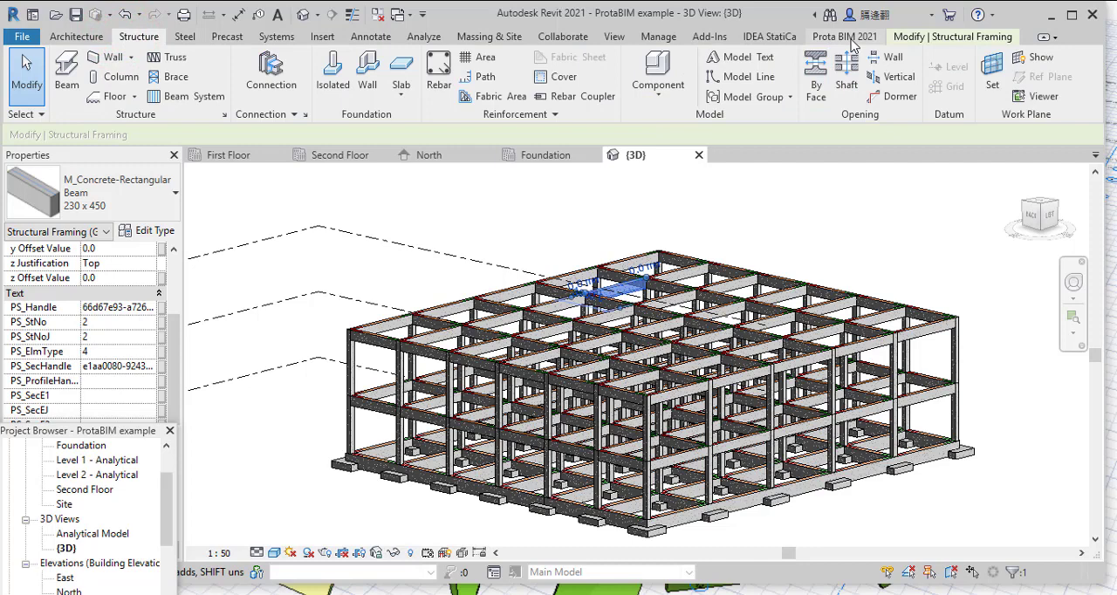
click(844, 36)
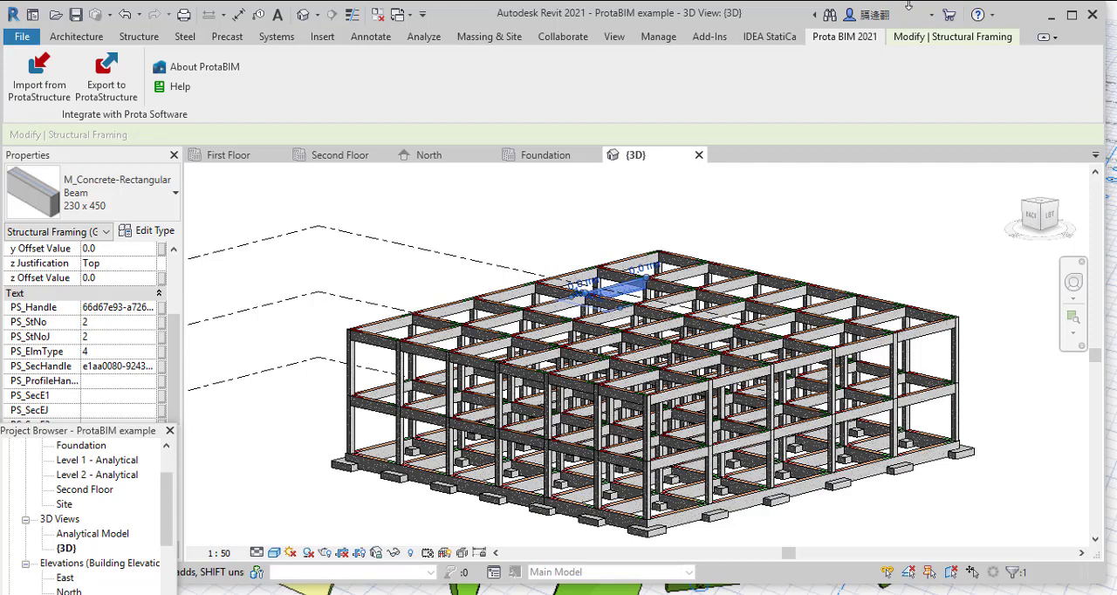
mouse_move(834, 84)
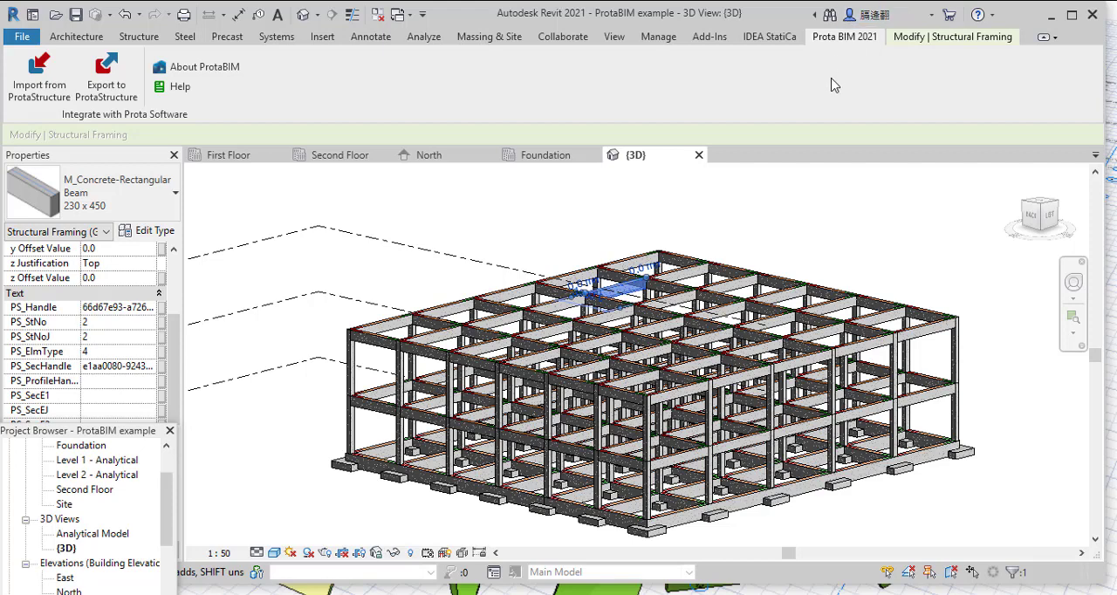
mouse_move(834, 85)
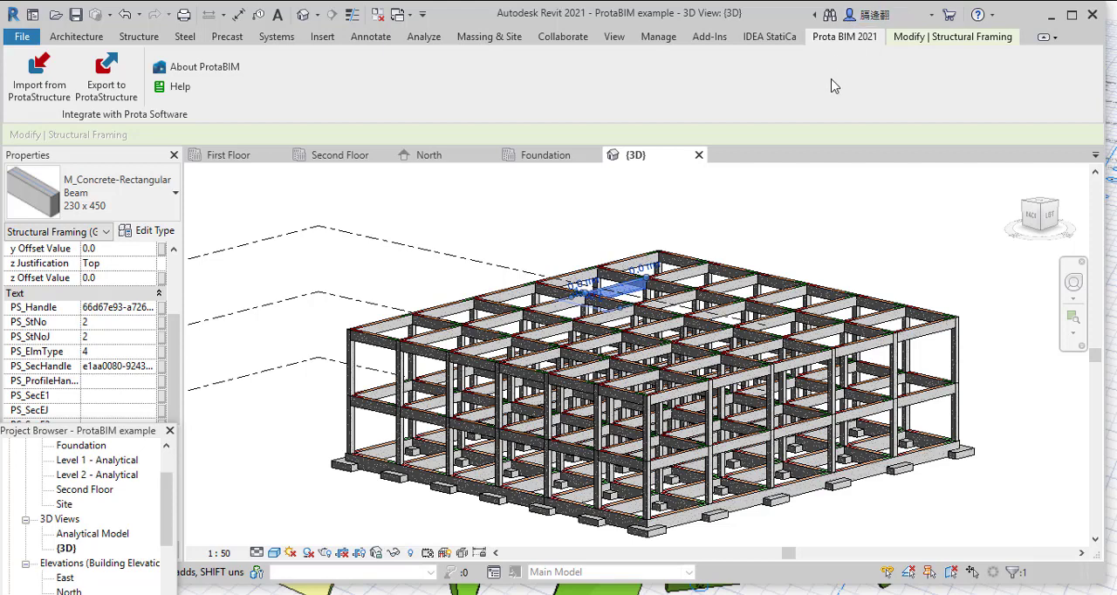
mouse_move(835, 86)
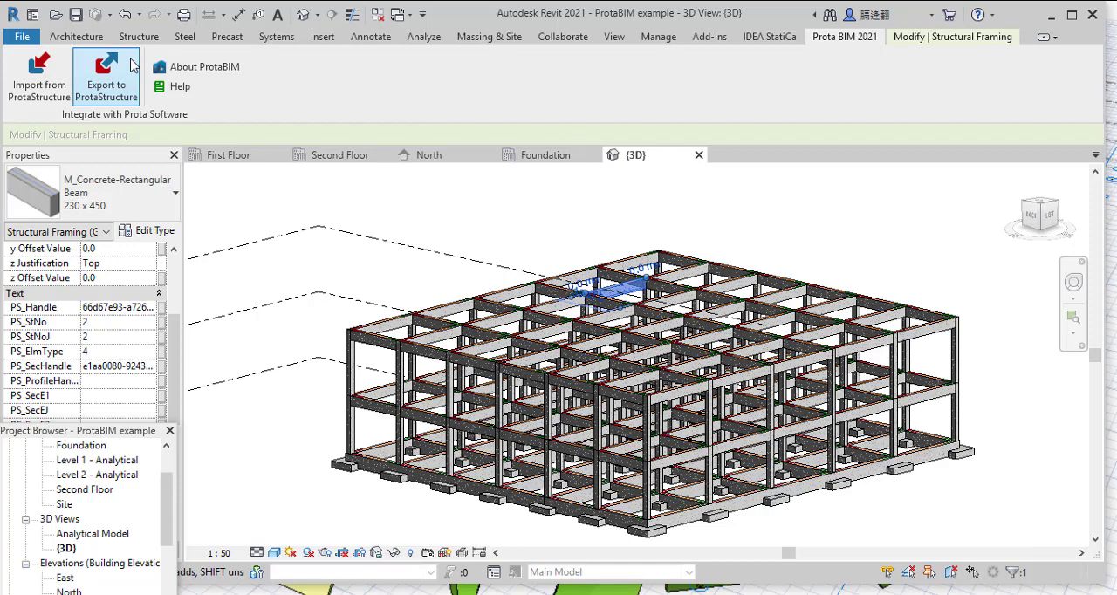
mouse_move(105, 74)
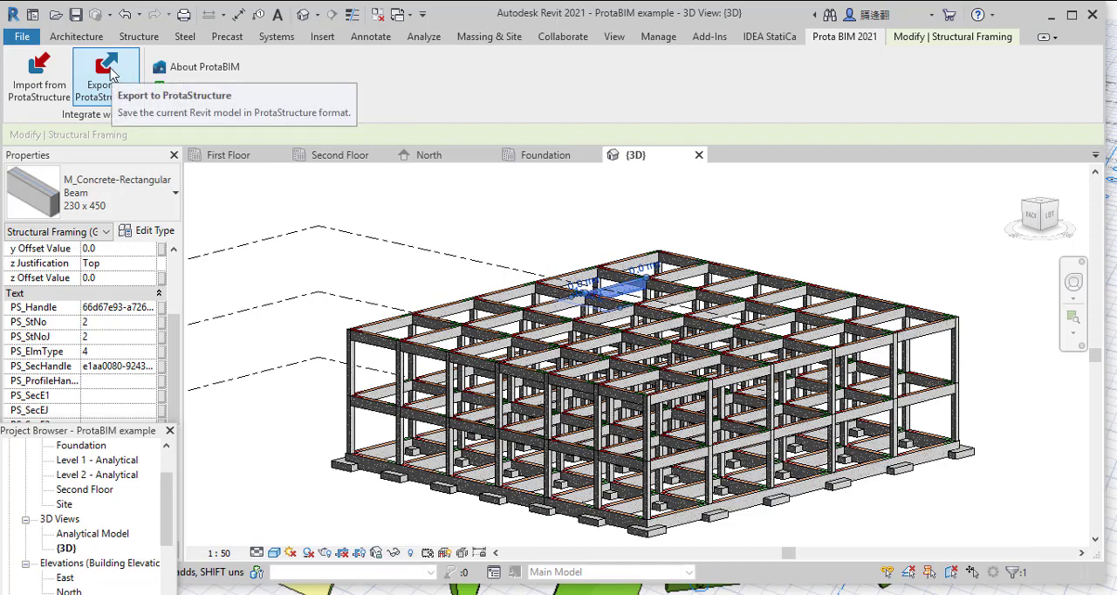
Export to a new ProtaStructure project coded ProtaBIM on the UK (BS8110) template
click(106, 79)
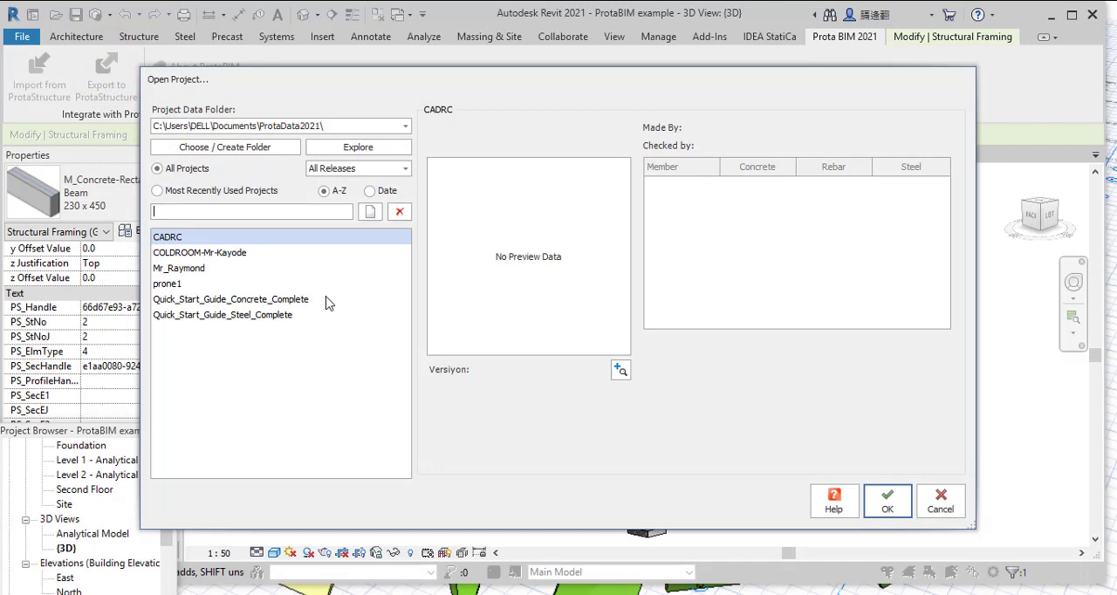
mouse_move(267, 282)
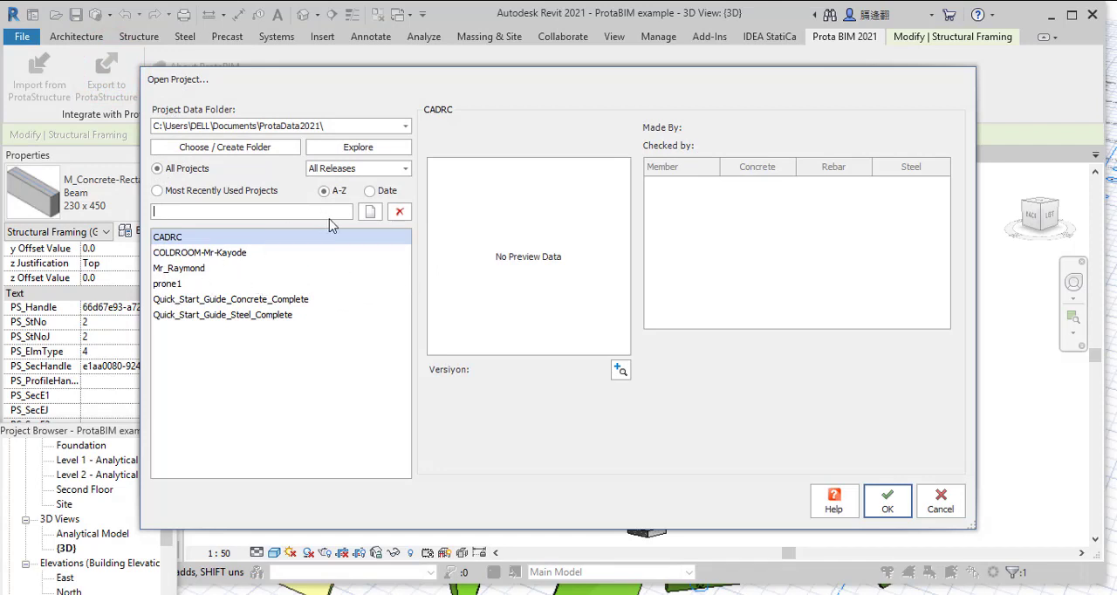
mouse_move(370, 212)
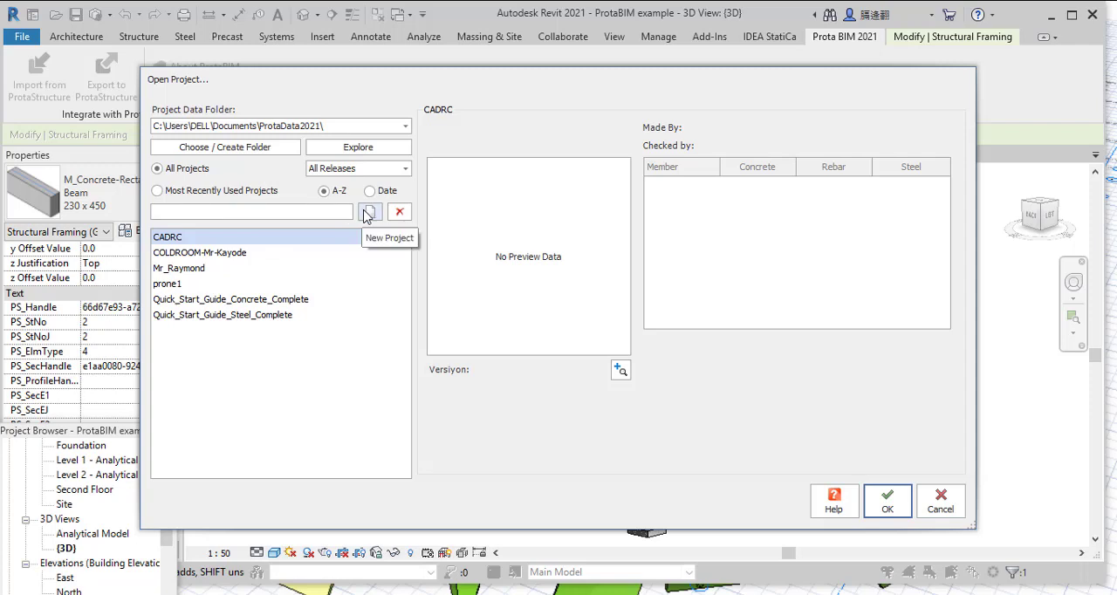
click(369, 211)
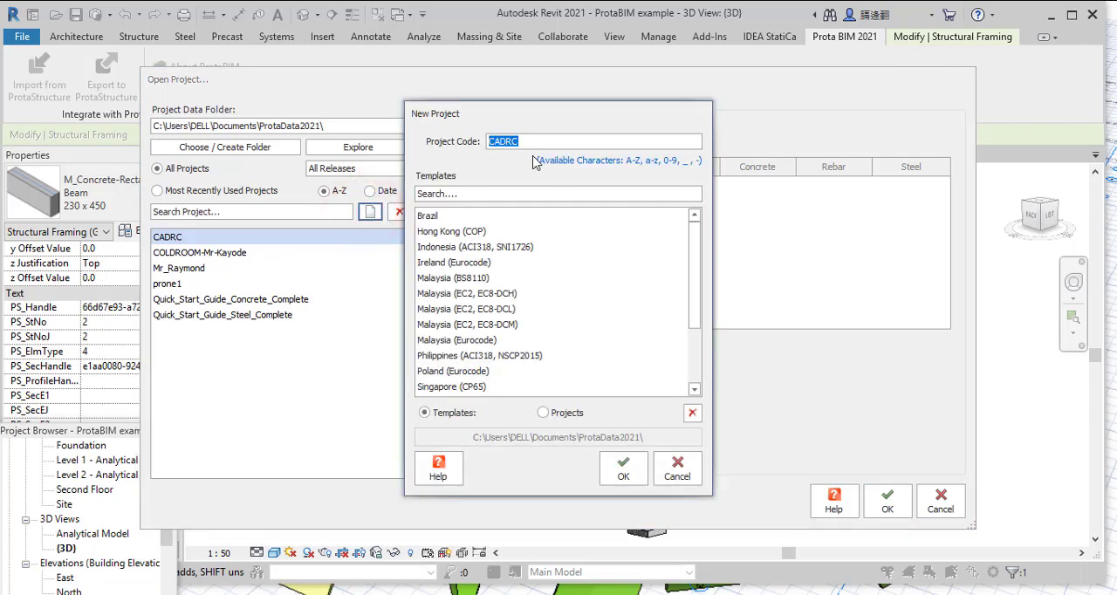
click(532, 140)
text(P)
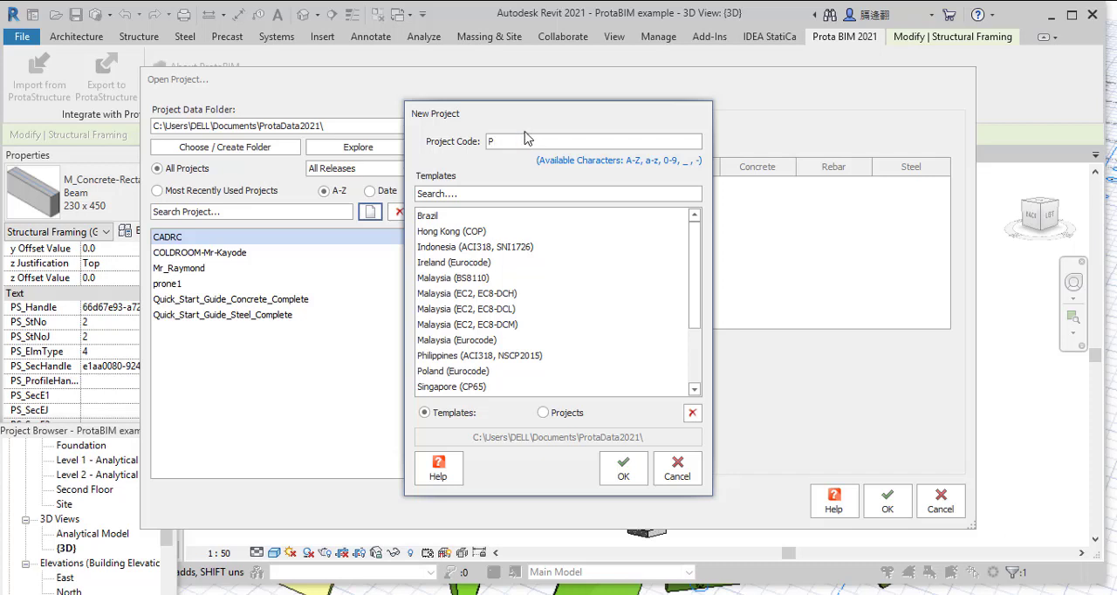
text(rotaBIM)
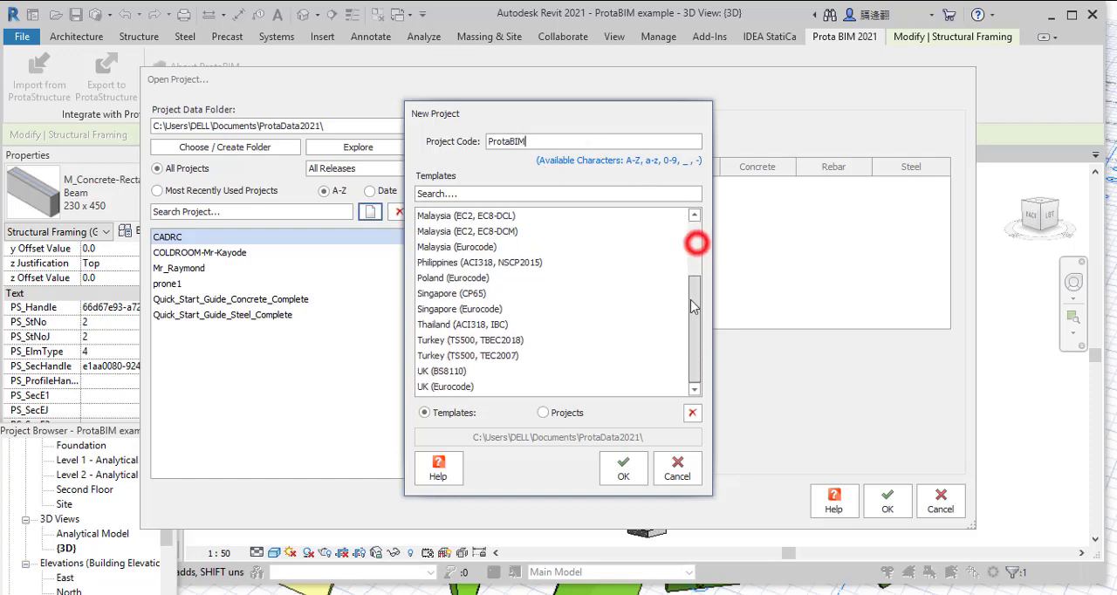
click(443, 371)
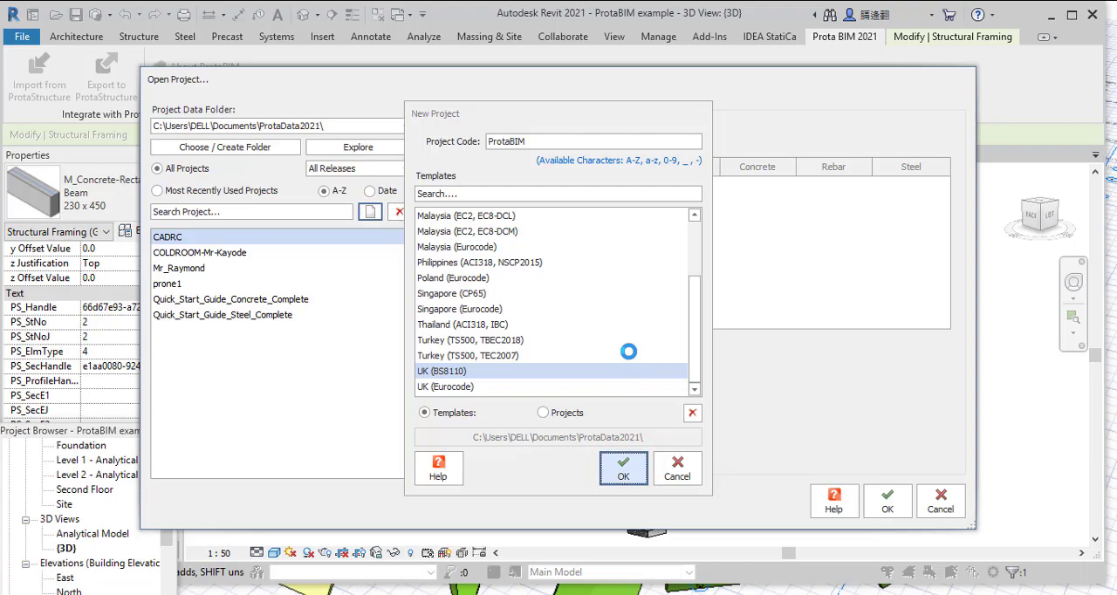
click(623, 470)
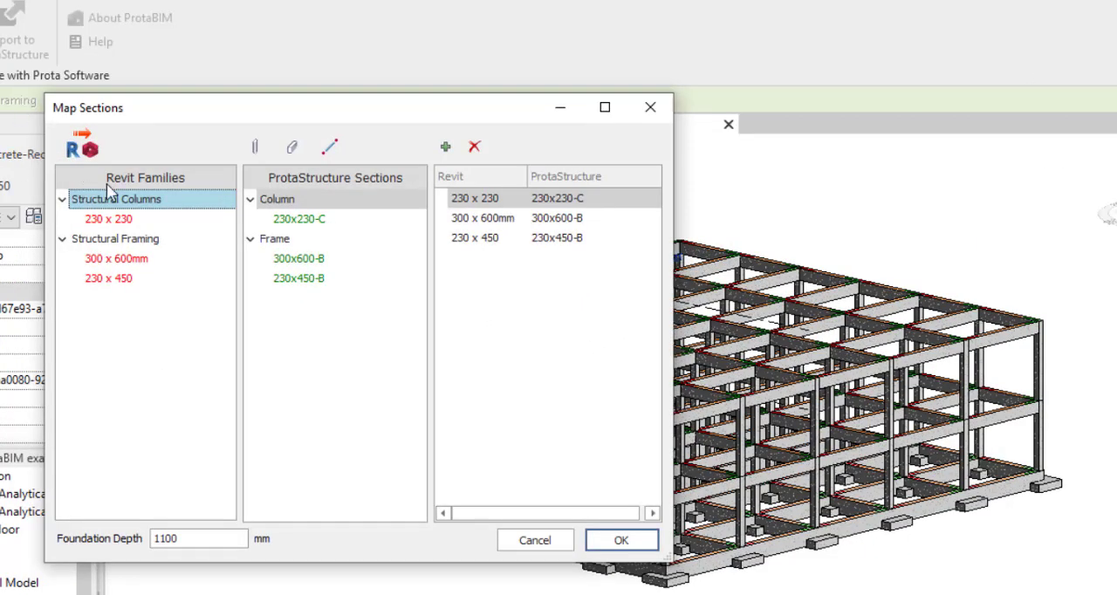
mouse_move(193, 193)
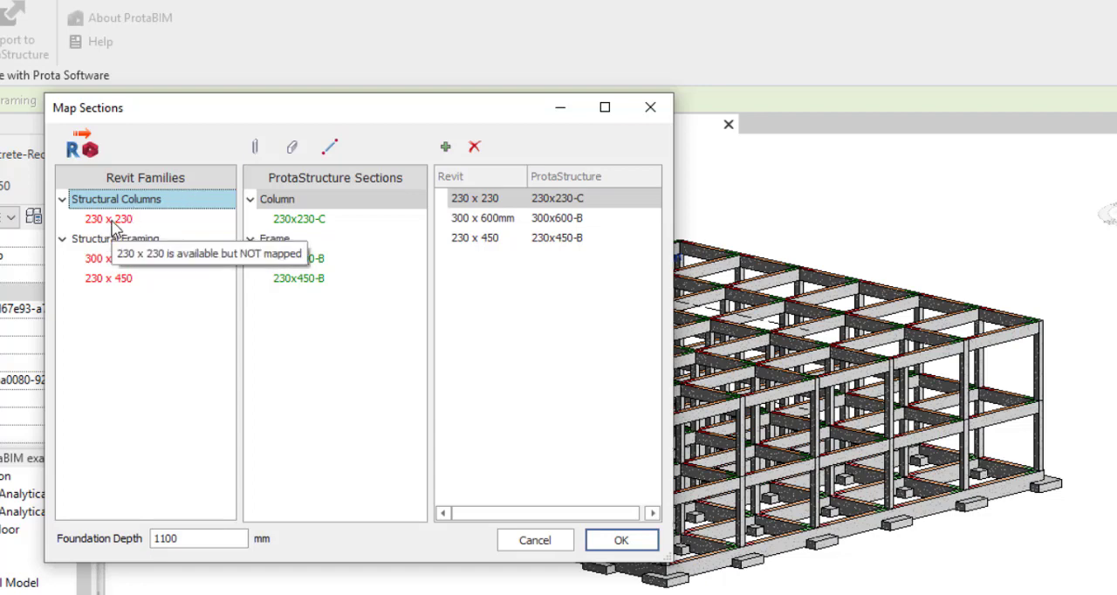
Map the 230 x 230 column to 230x230-C and the 300 x 600mm beam, then confirm
click(107, 218)
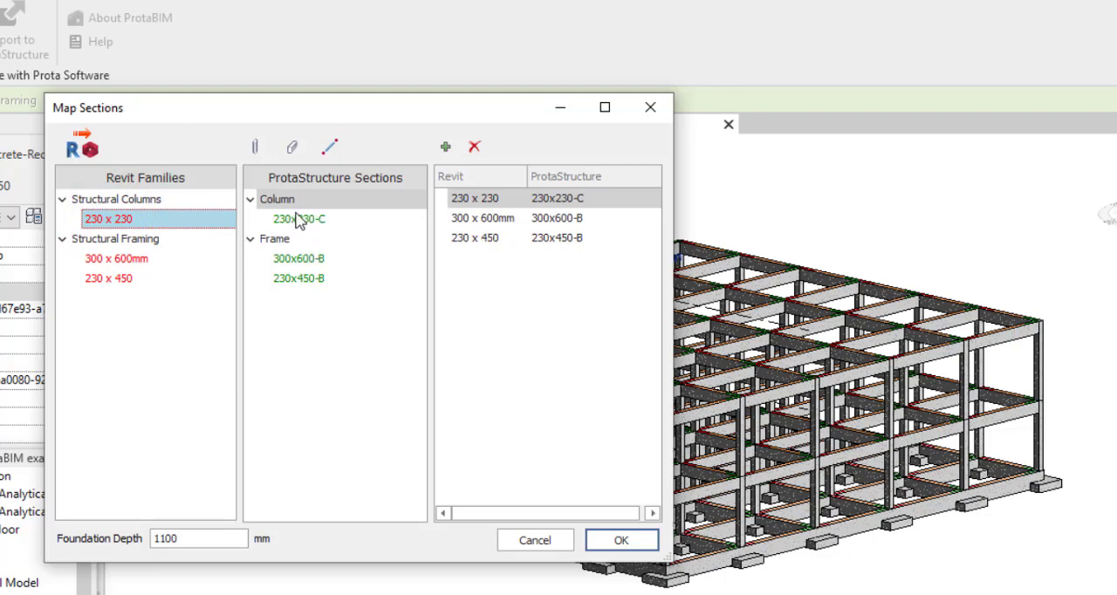
click(298, 218)
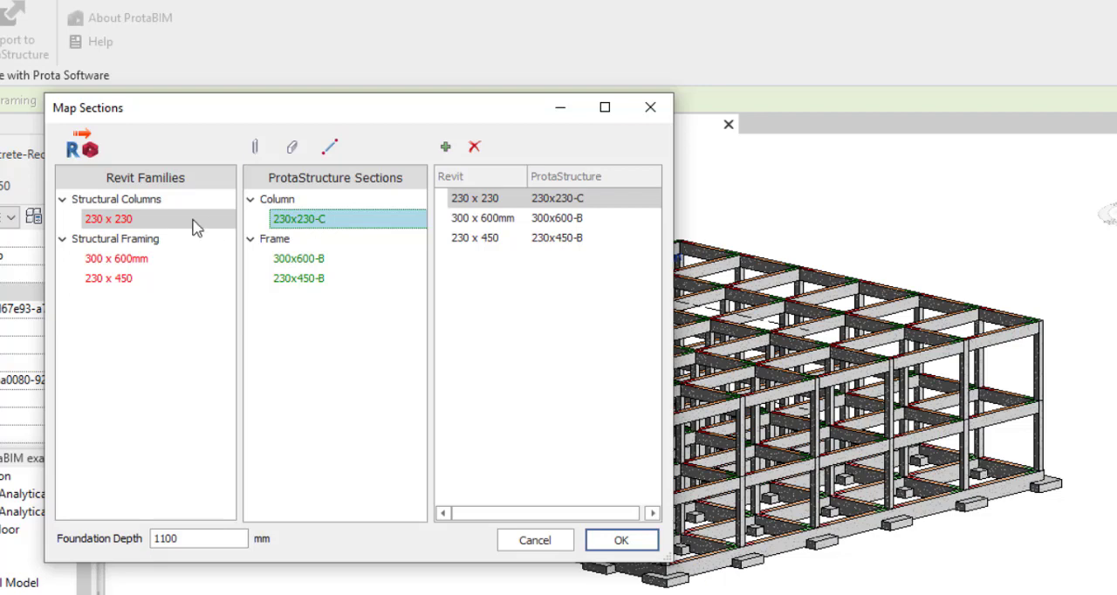
click(114, 259)
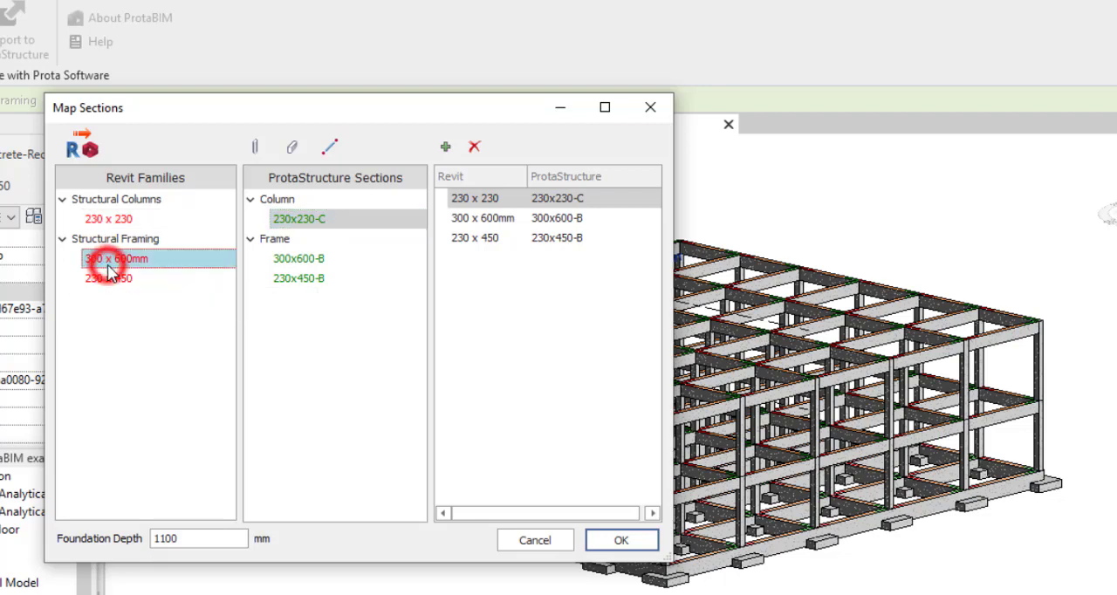
click(298, 258)
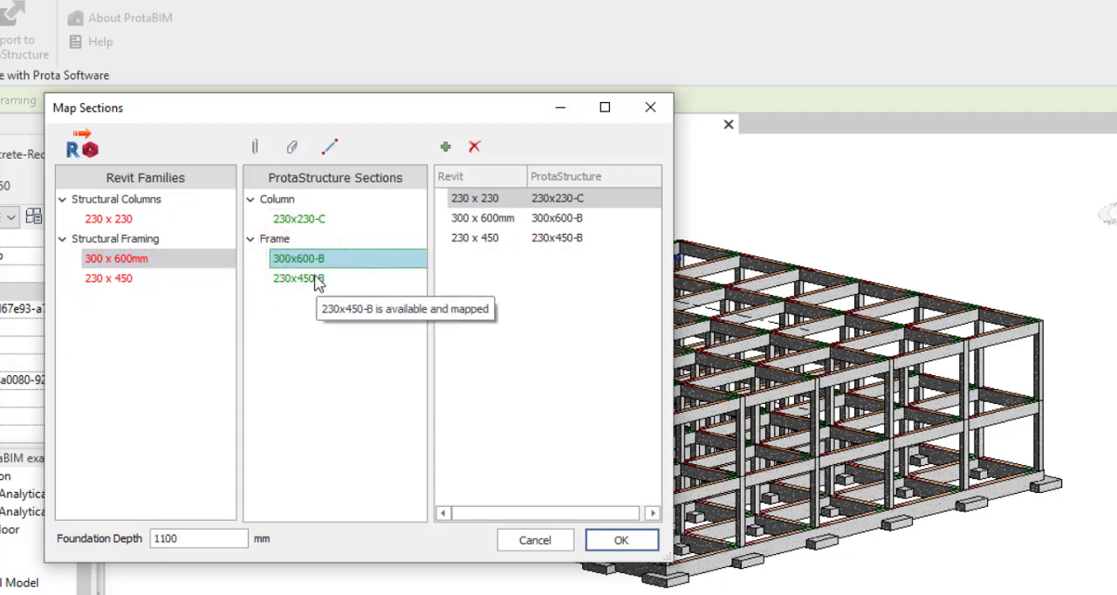
mouse_move(268, 308)
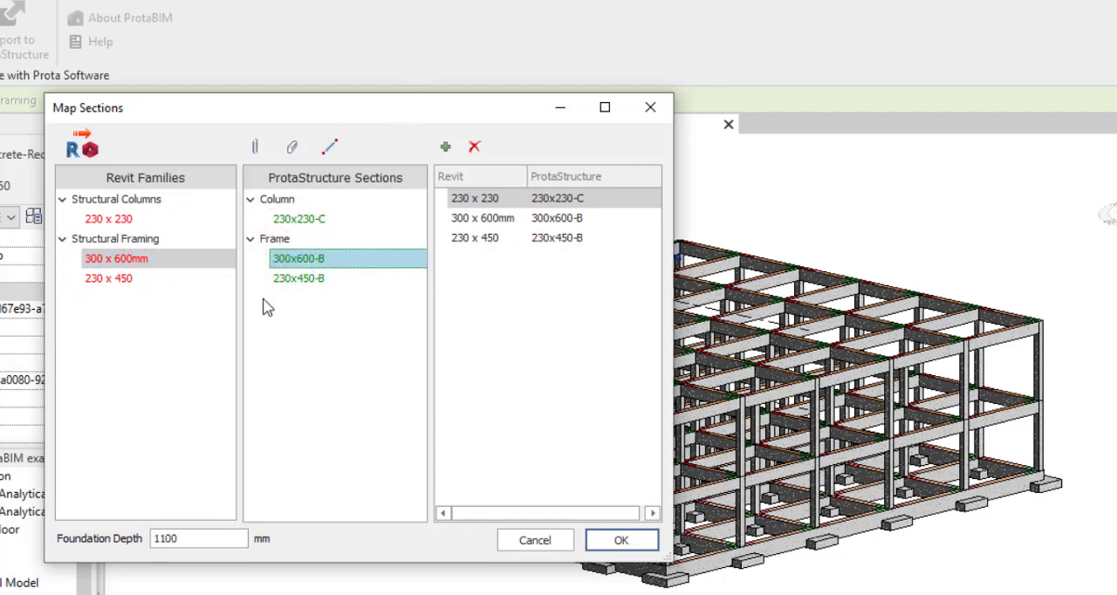
click(611, 498)
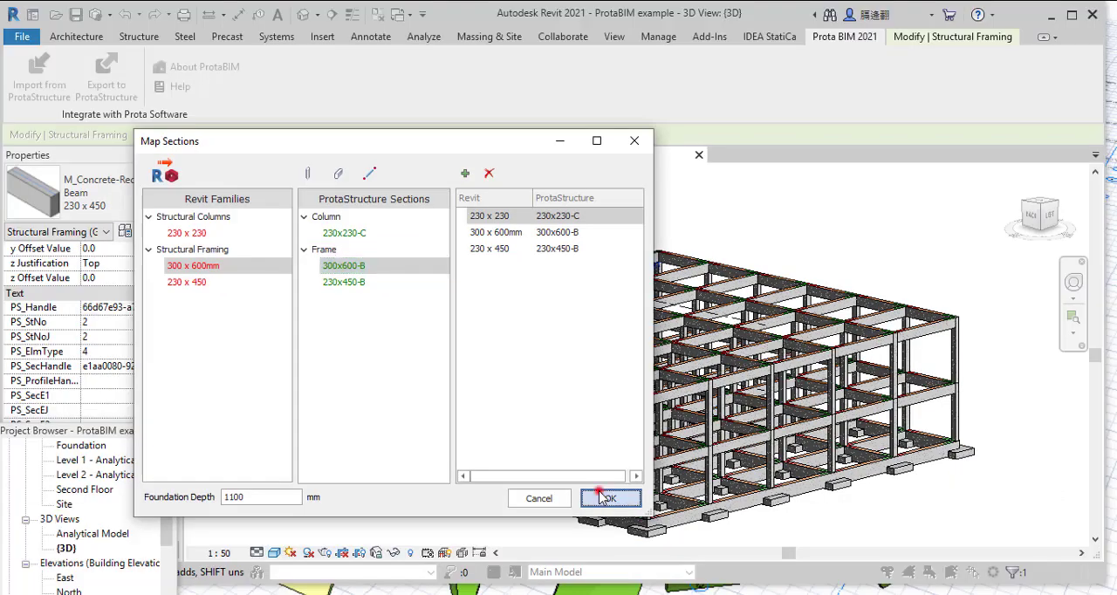
click(609, 498)
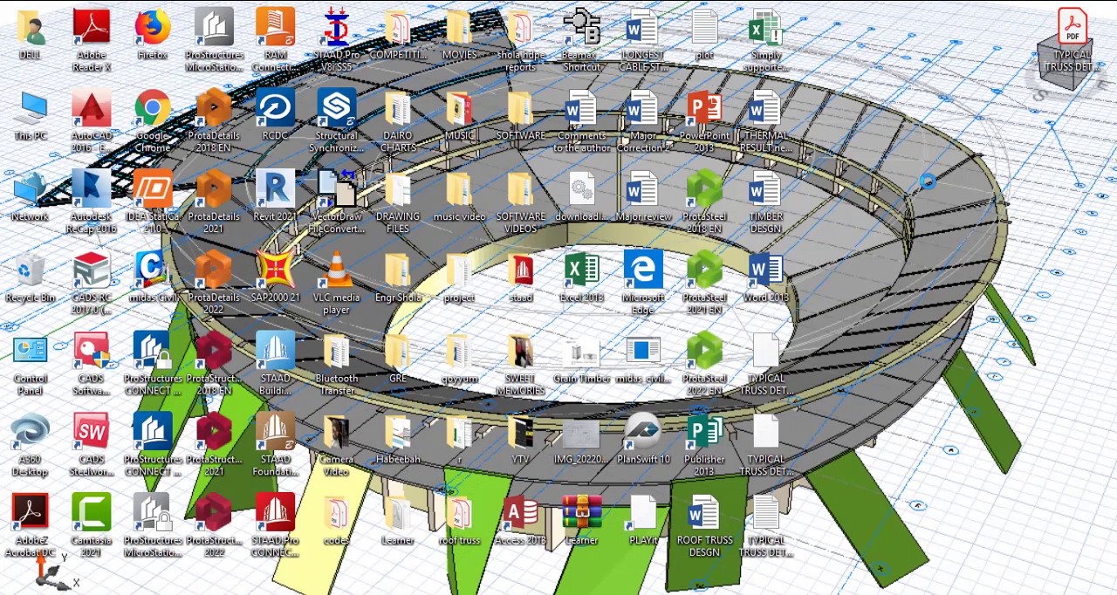
mouse_move(77, 491)
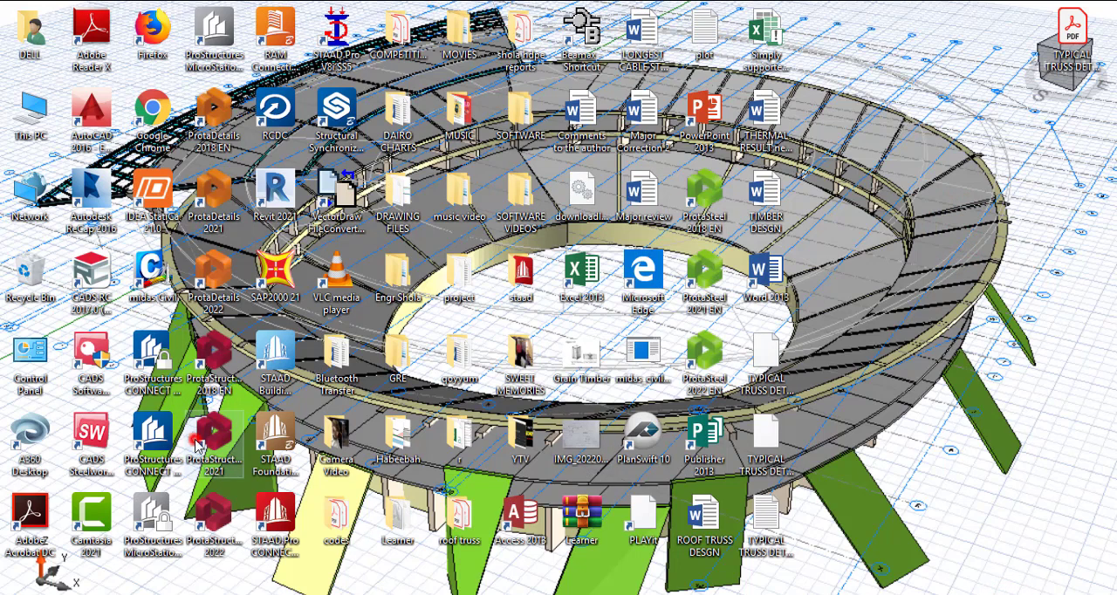
Select the ProtaStructure 2021 shortcut on the Windows desktop
click(214, 434)
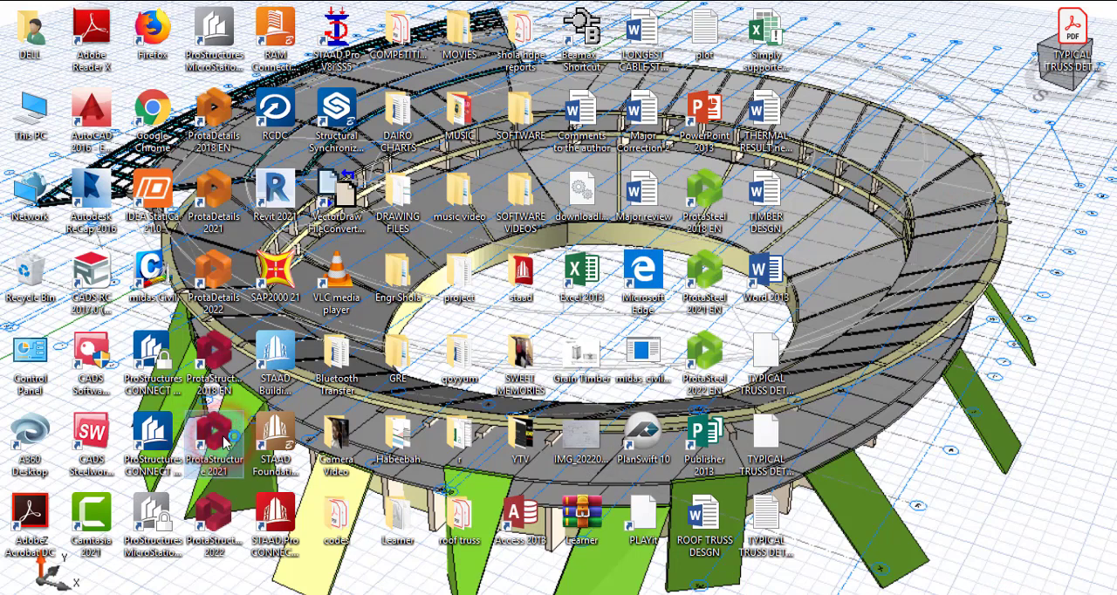
Launch ProtaStructure 2021 and open ProtaBIM from the saved projects list
double_click(214, 441)
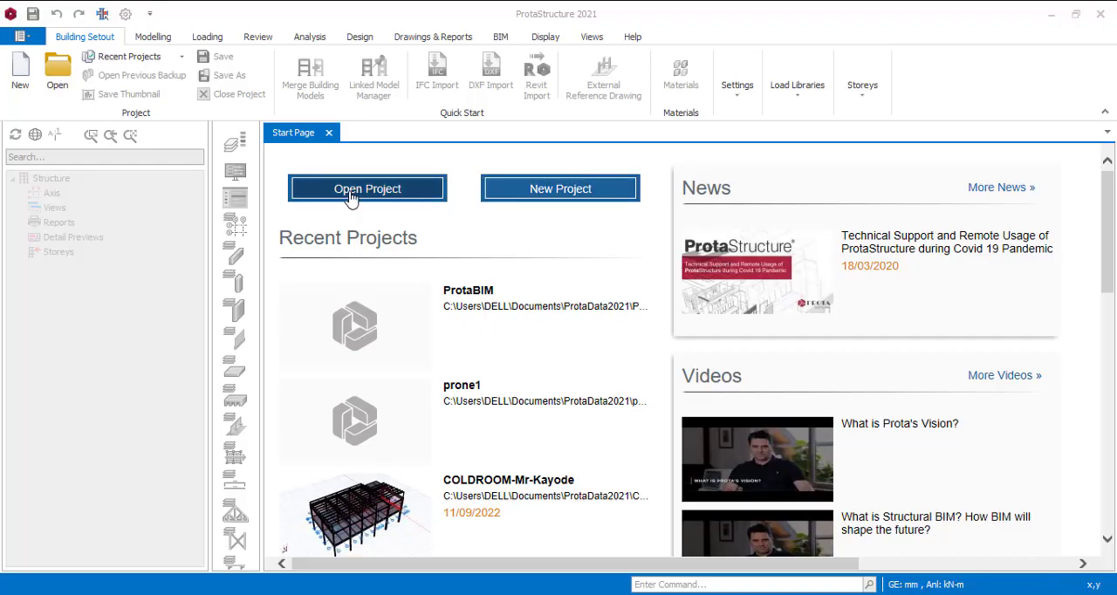
mouse_move(507, 314)
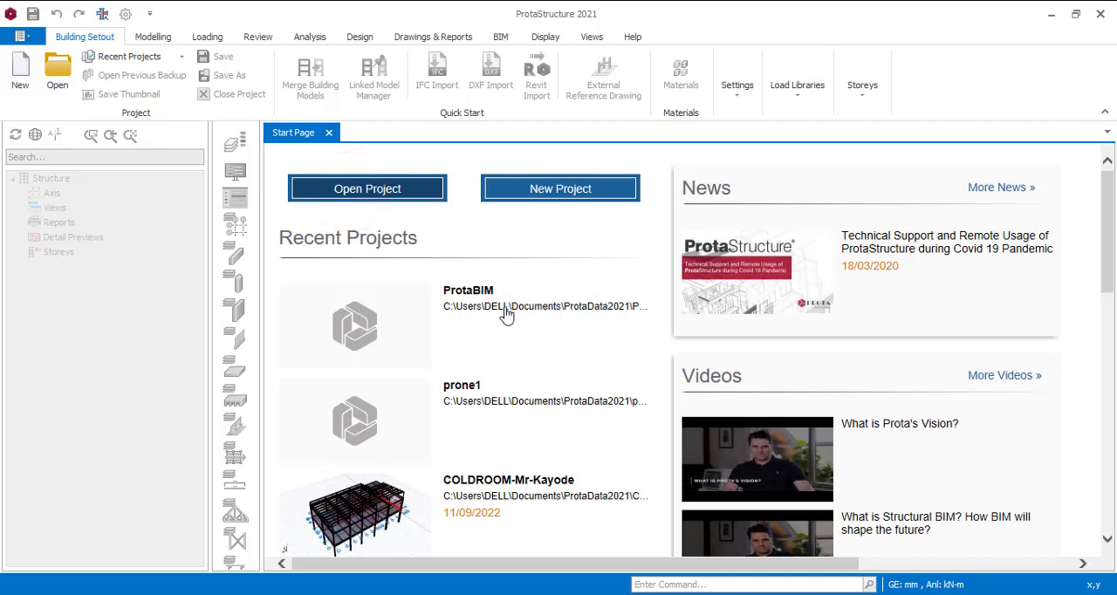
click(368, 188)
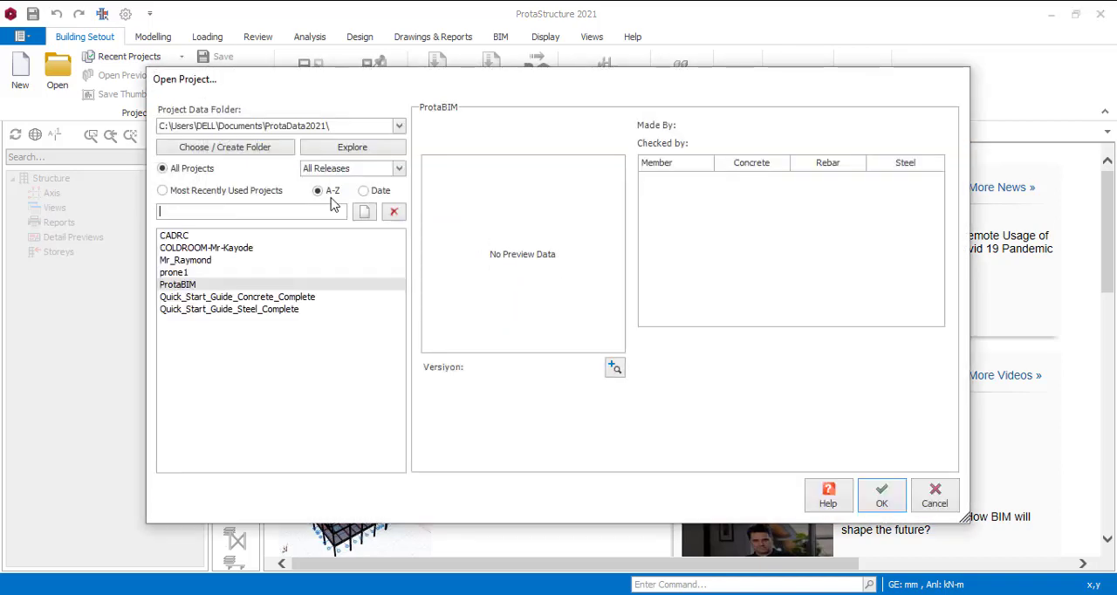
click(178, 285)
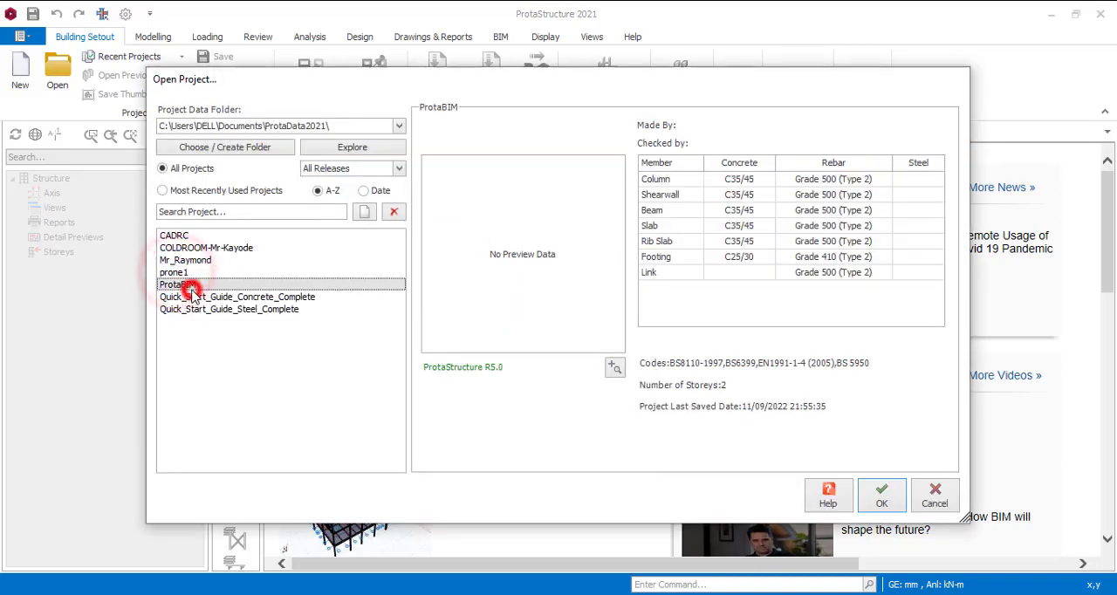
click(178, 284)
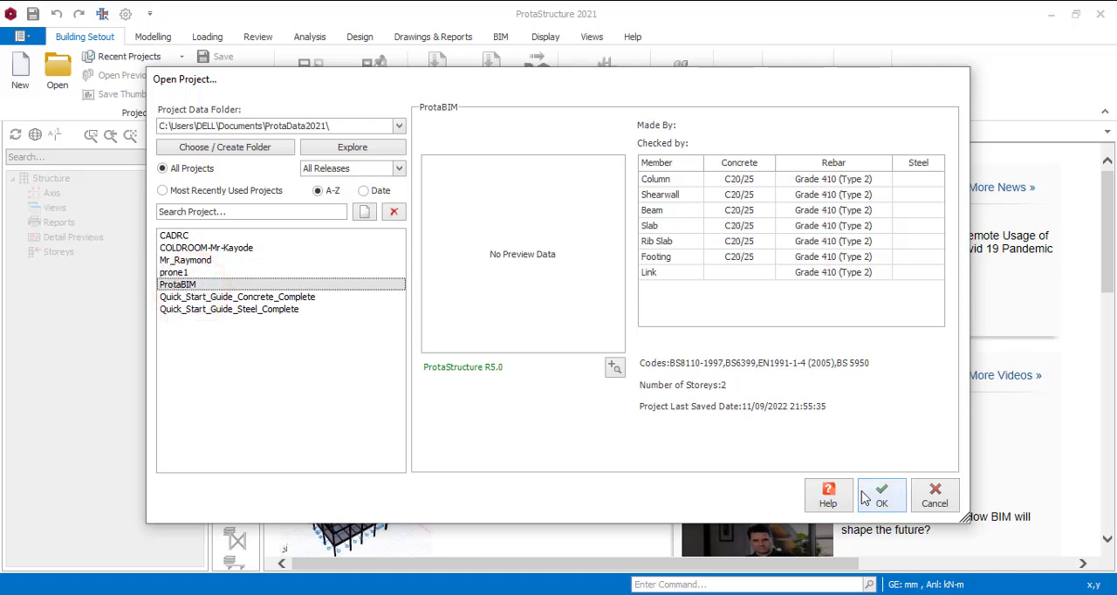
click(881, 495)
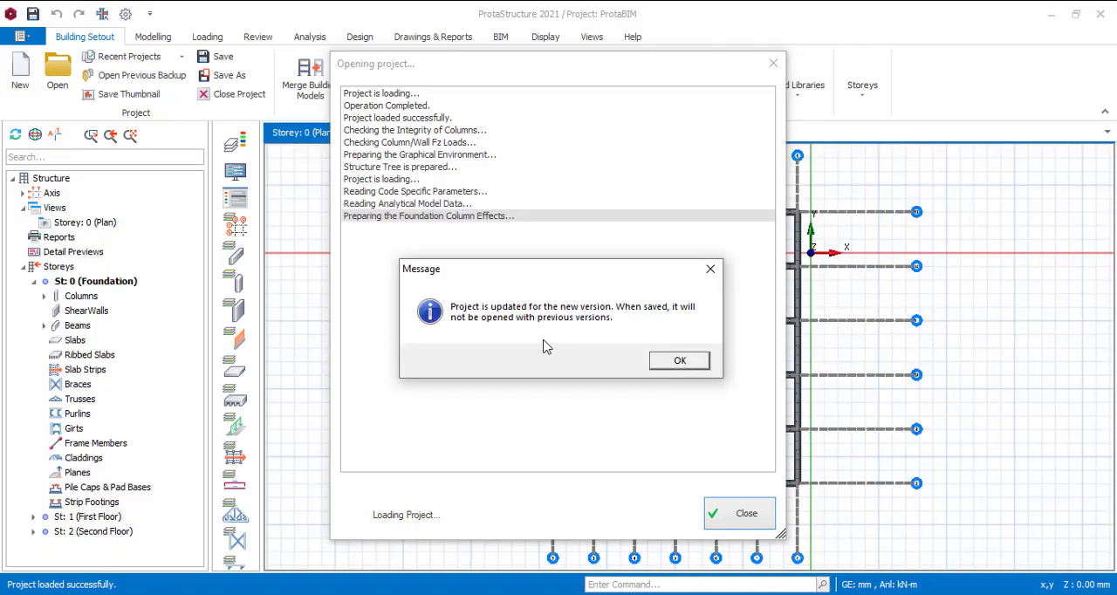
Acknowledge the version update message and close the project loading log
click(680, 360)
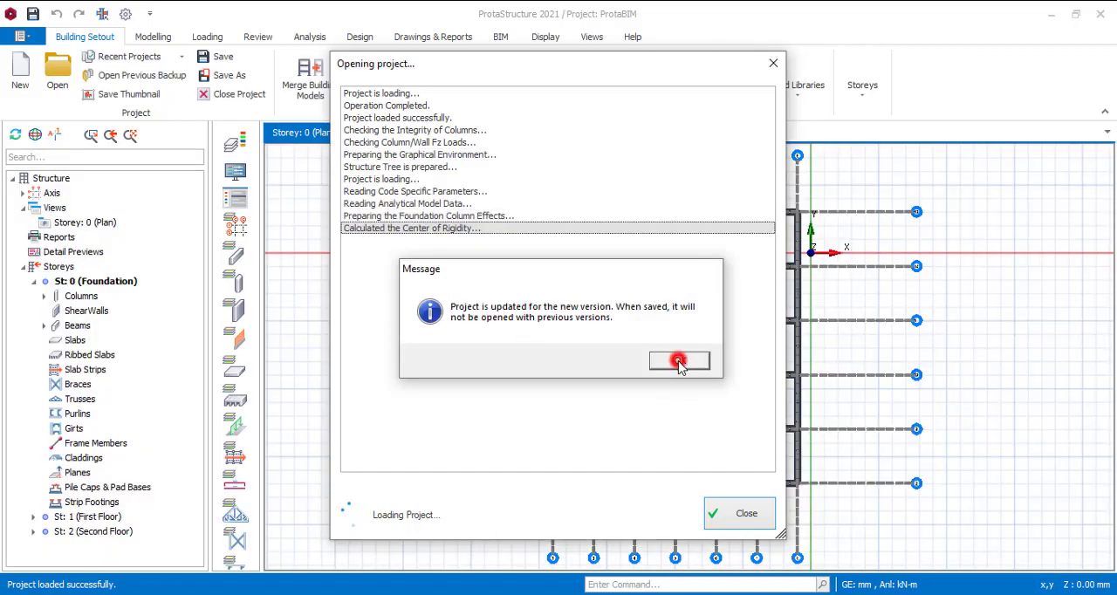
click(680, 361)
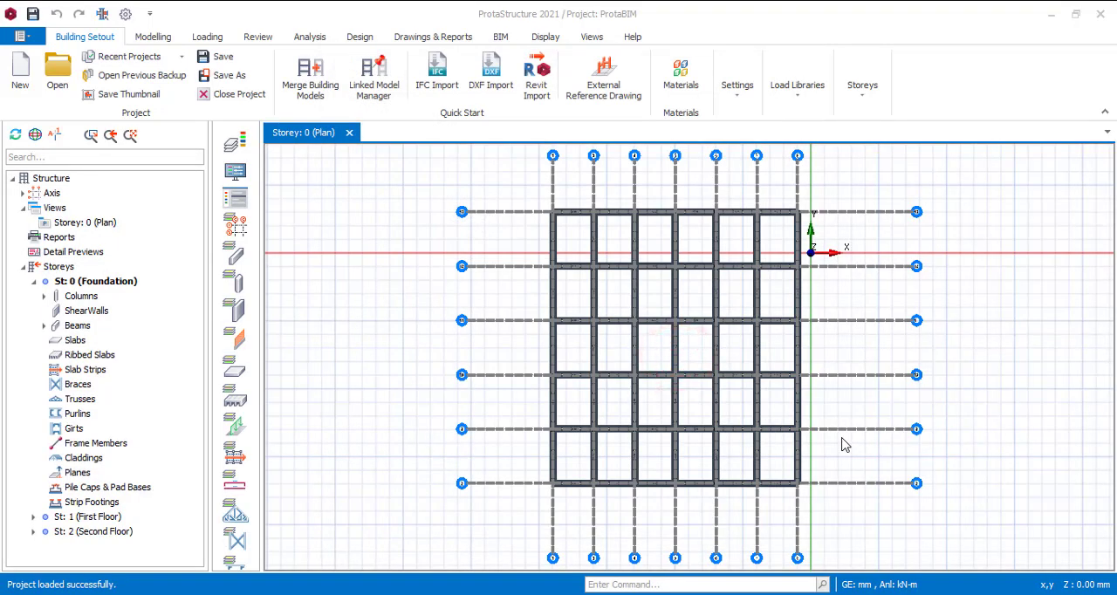
mouse_move(1005, 313)
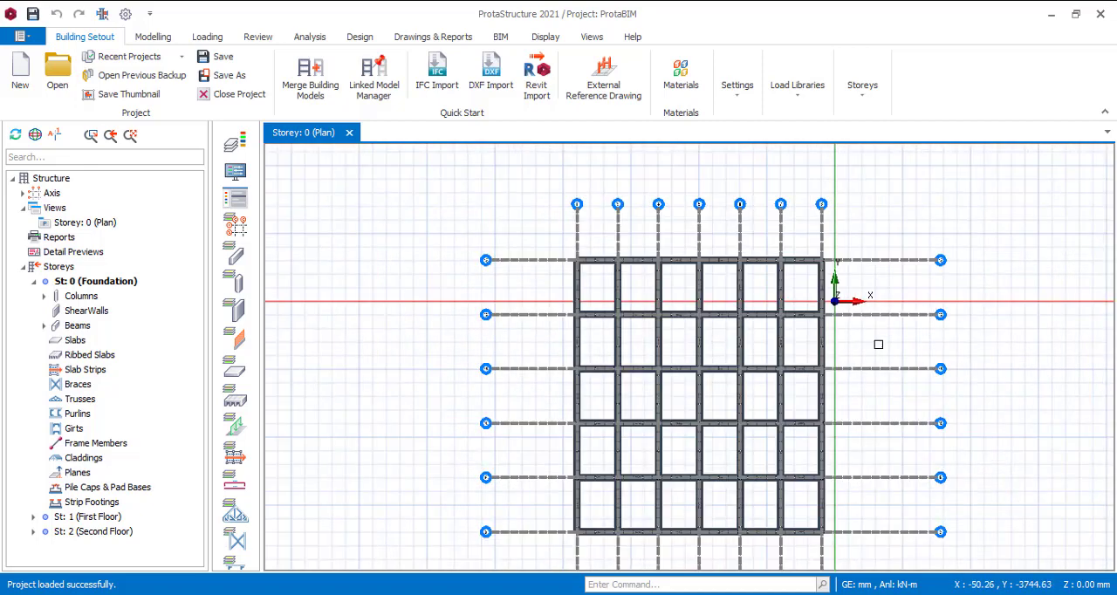
mouse_move(500, 37)
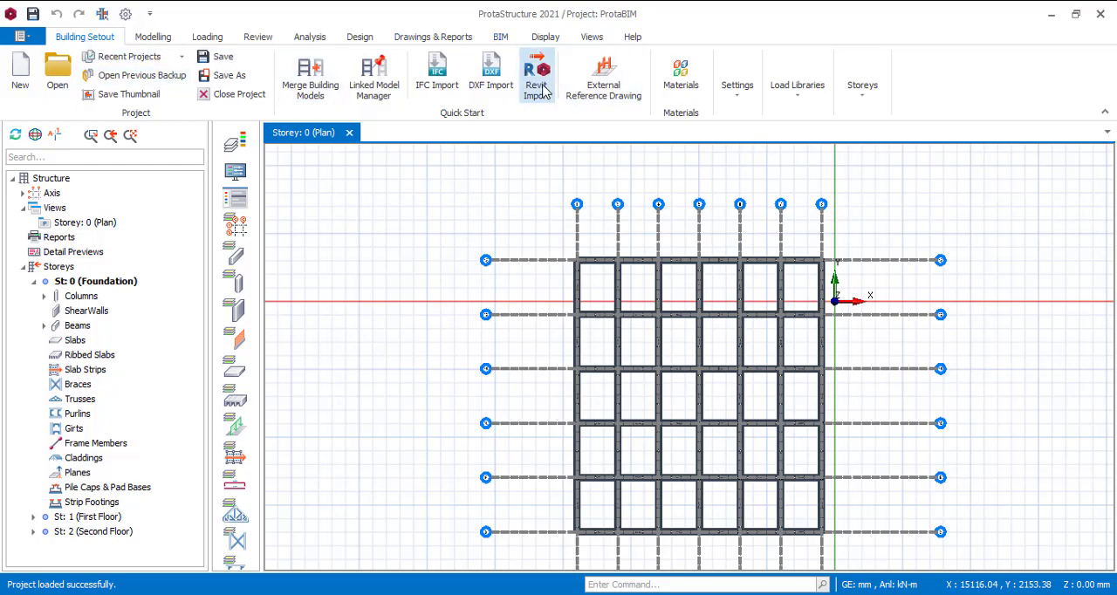
Run Revit Import into the existing model with all levels selected
click(537, 74)
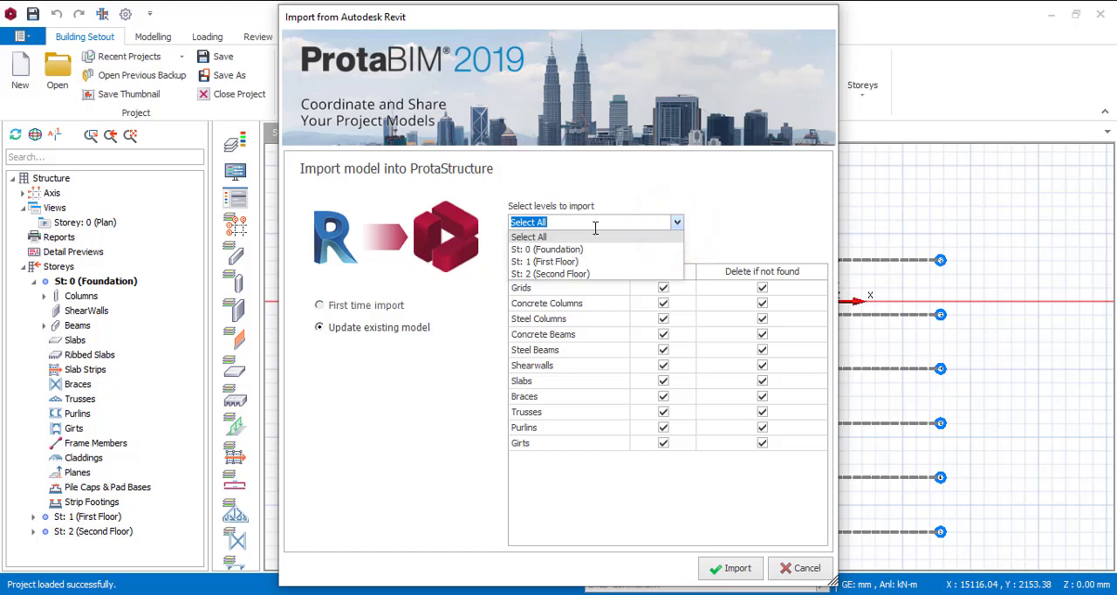
mouse_move(593, 254)
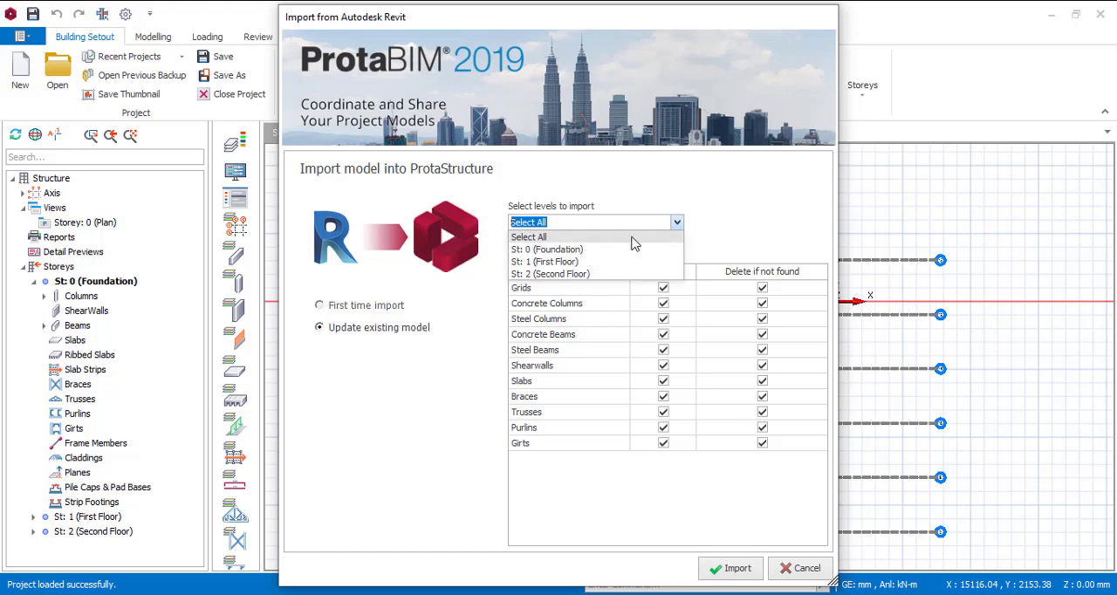
click(527, 237)
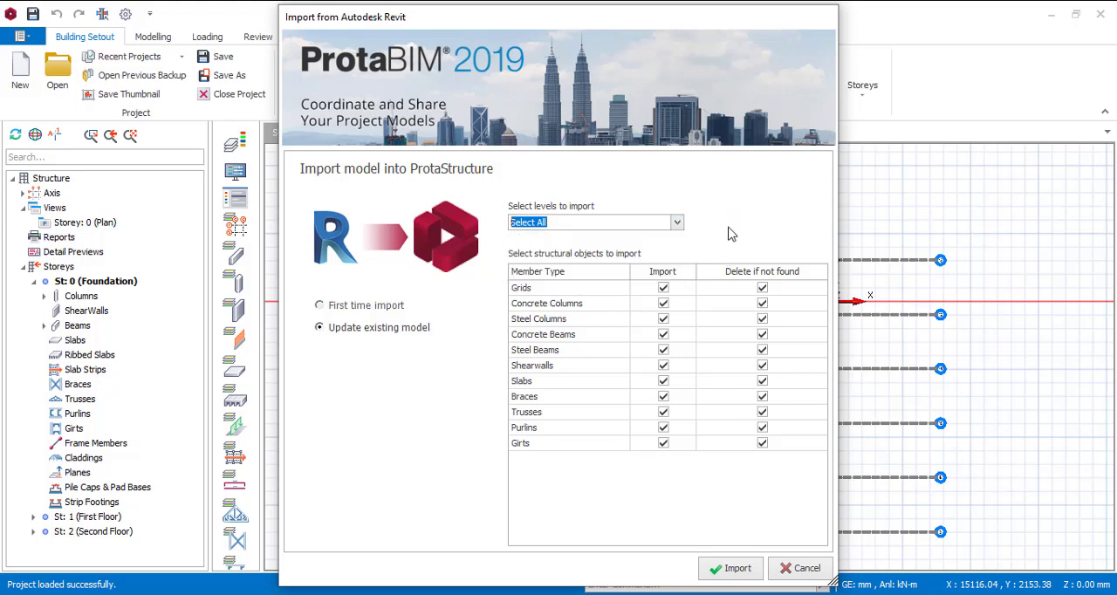
mouse_move(611, 304)
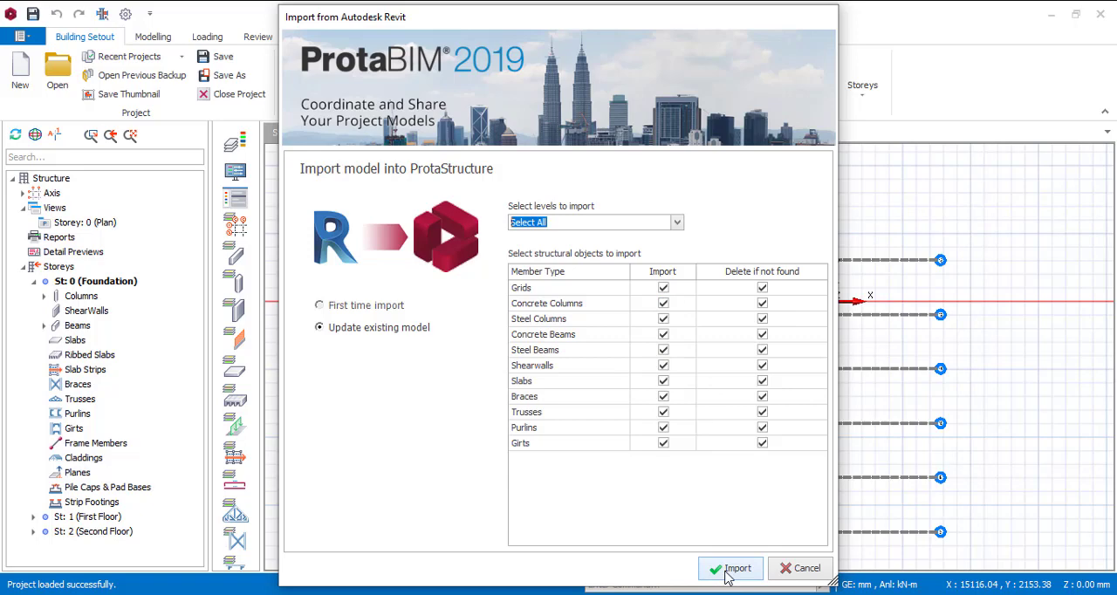
click(731, 568)
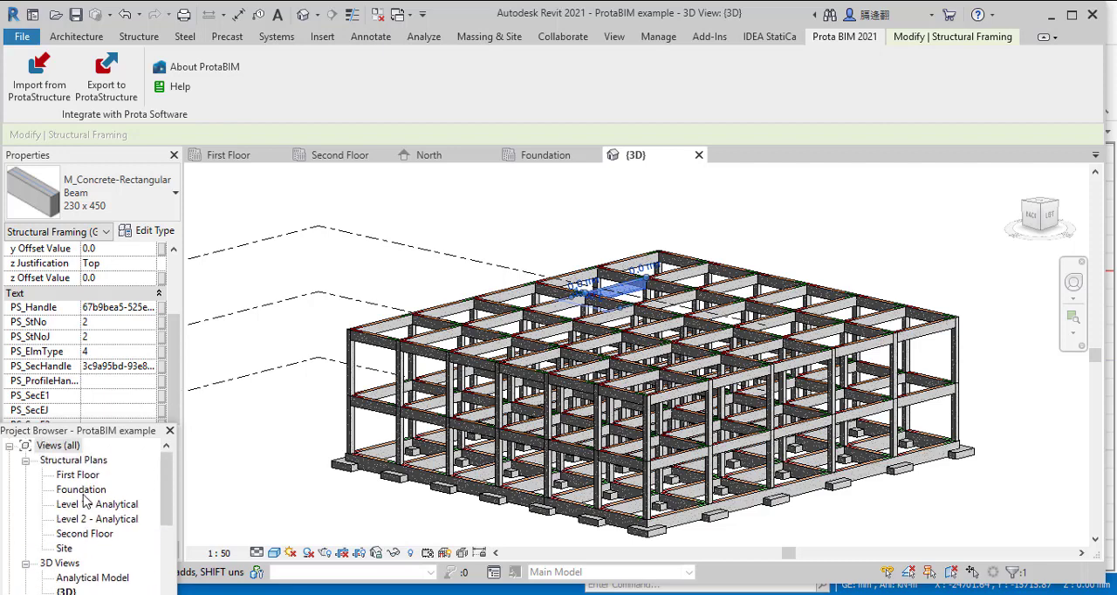
Finish the import and view the First Floor and Second Floor storeys
click(81, 490)
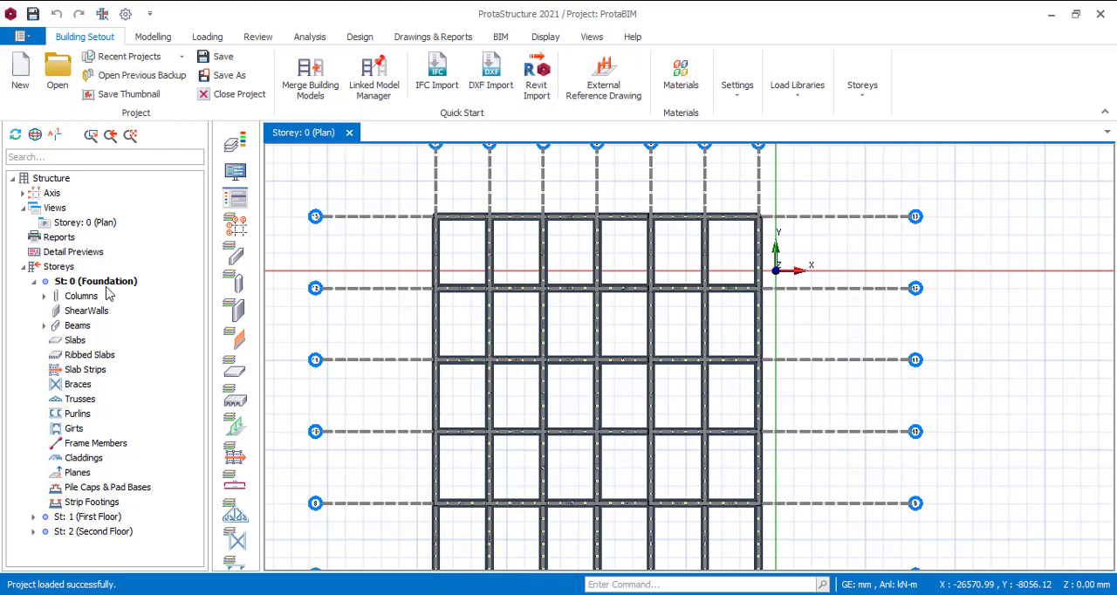
click(87, 516)
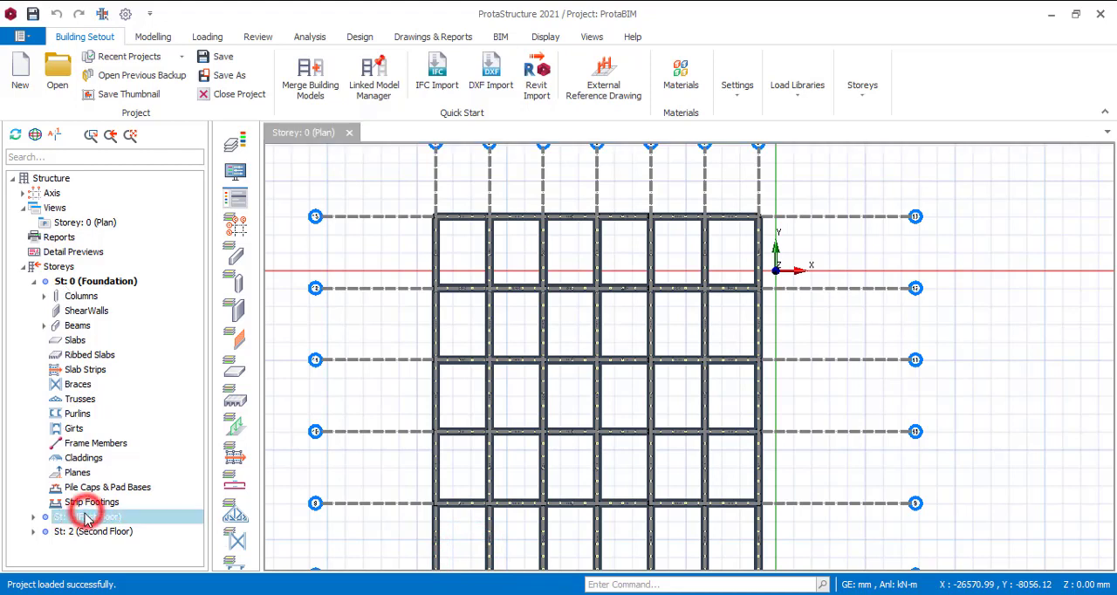
click(94, 531)
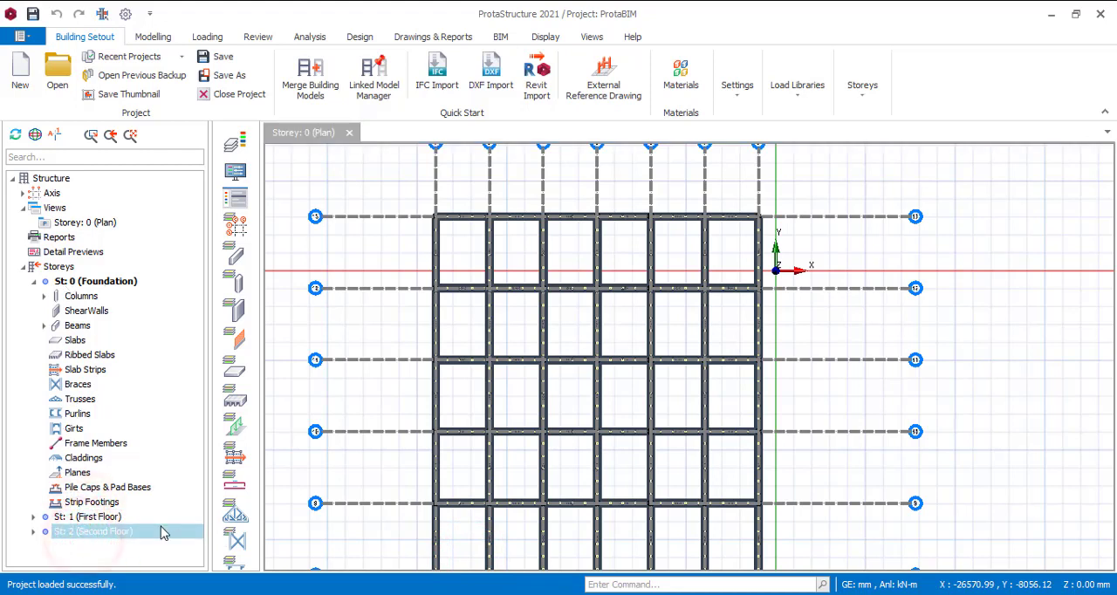